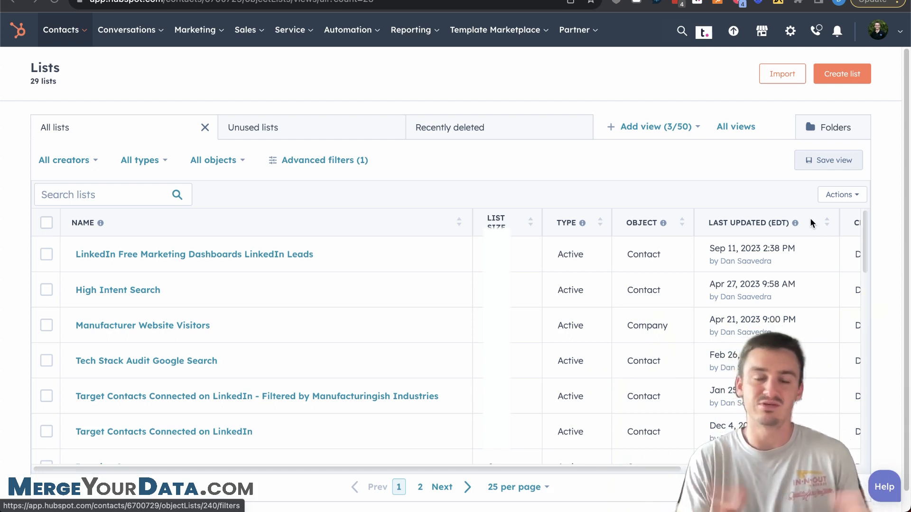
mouse_move(400, 112)
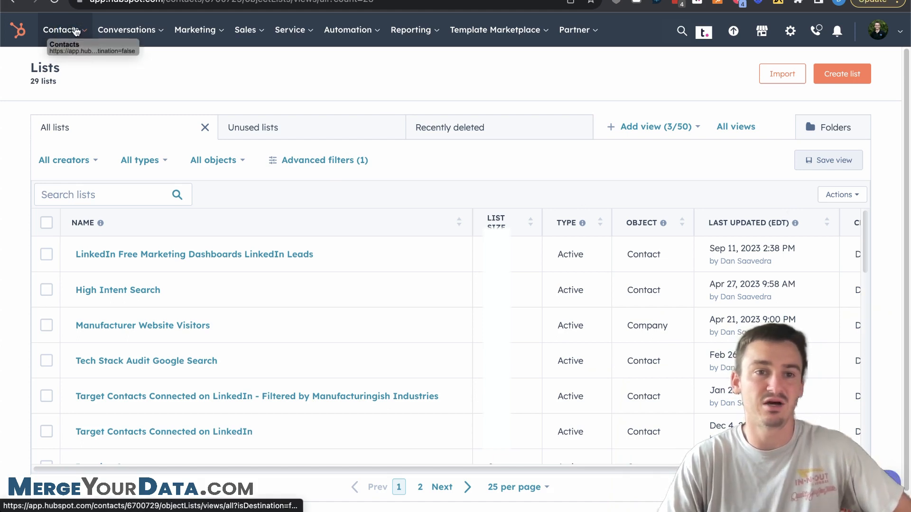
Step: Show the Contacts navigation menu from the Lists page
left_click(60, 29)
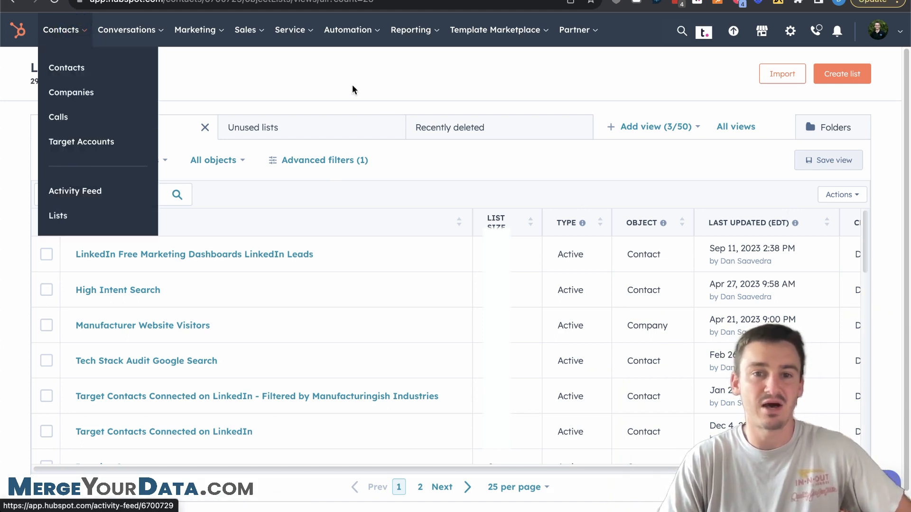
Step: Create a contact-based active list named 'Contacts in Closed Lost' and continue to its filters
left_click(842, 74)
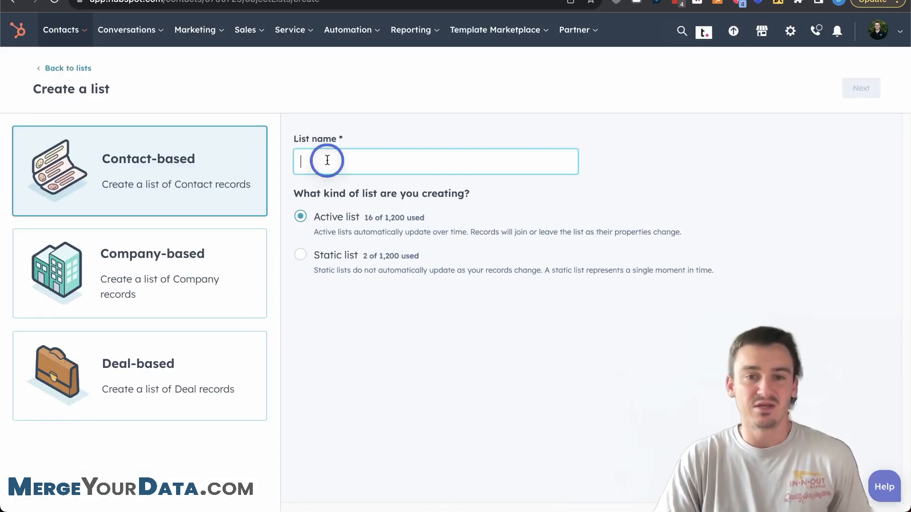
type("Contac")
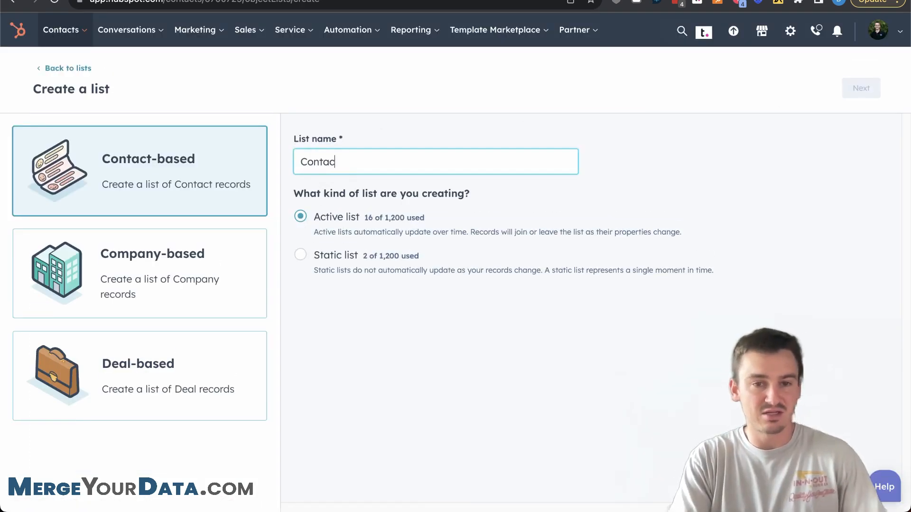
type("Contacts in Cl")
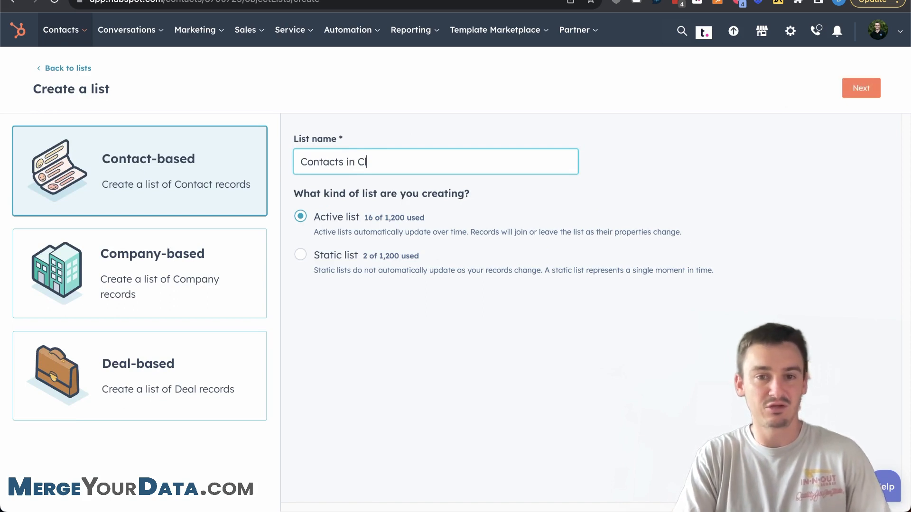
type("osed Lost")
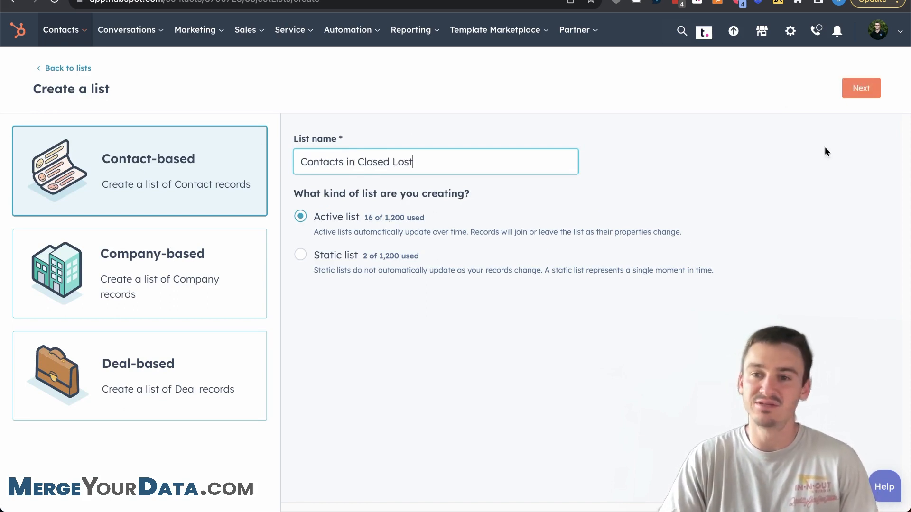
left_click(861, 87)
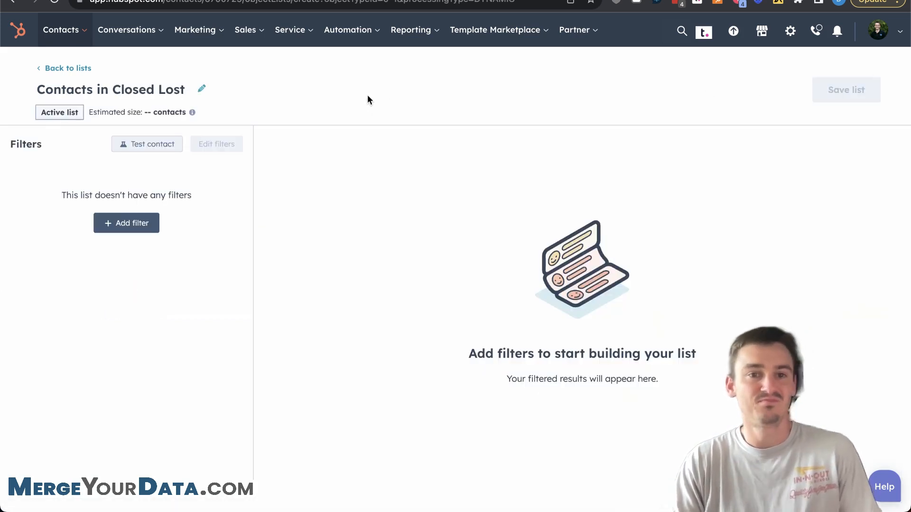
Step: Add a first filter on the associated Deal object and browse its deal properties
left_click(126, 222)
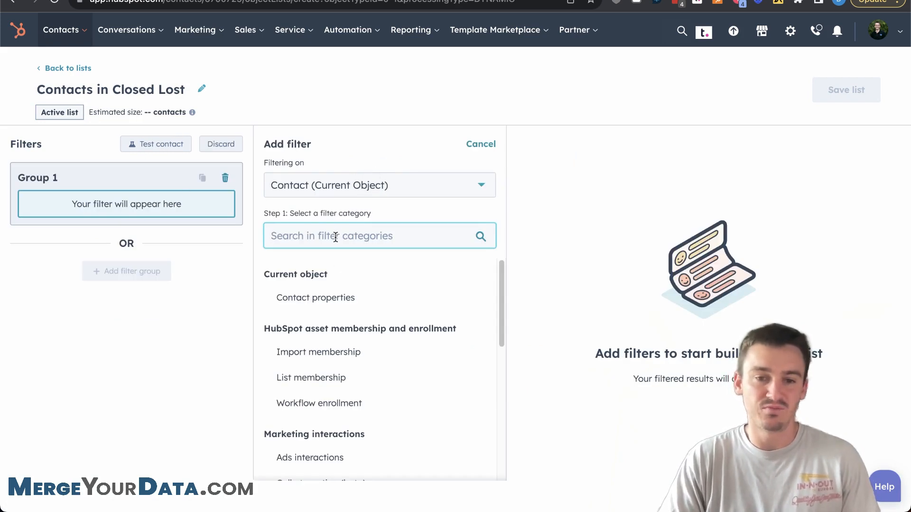
mouse_move(367, 187)
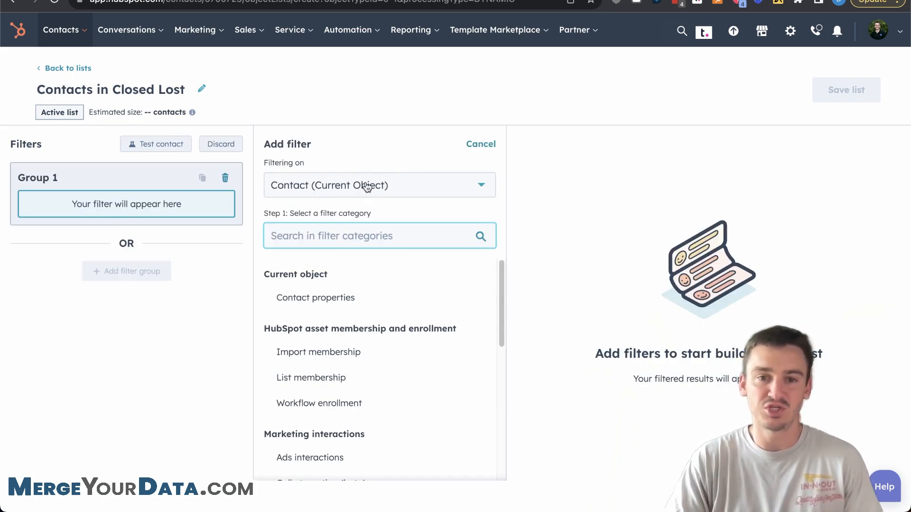
type("d")
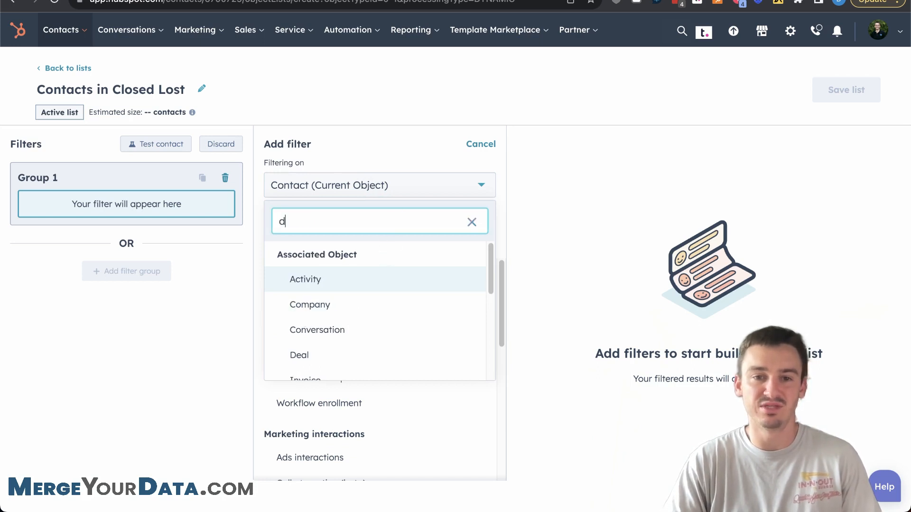
left_click(299, 355)
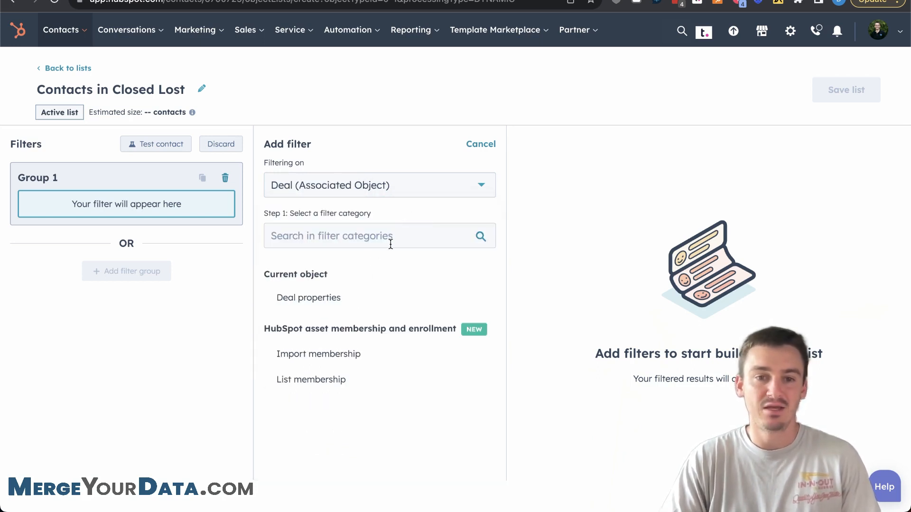
left_click(308, 297)
type("stage")
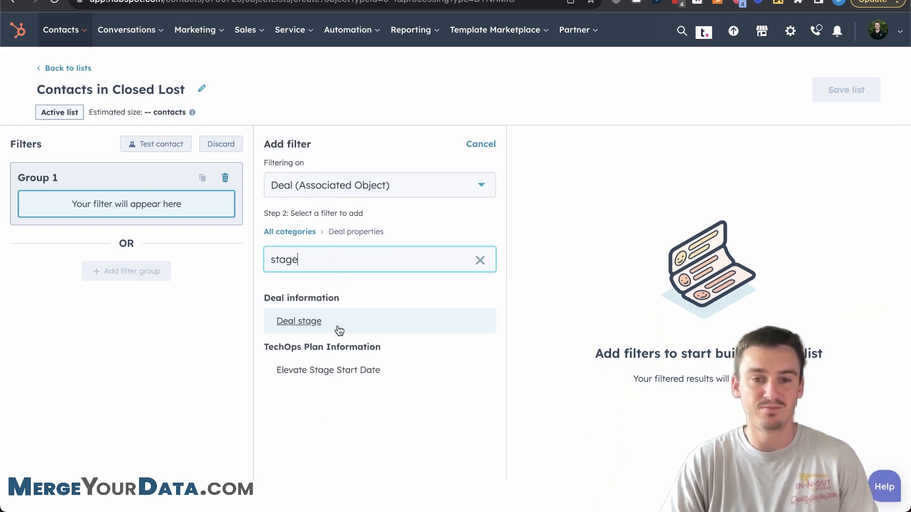
Step: Choose the Deal stage property and search its values for 'closed'
left_click(298, 321)
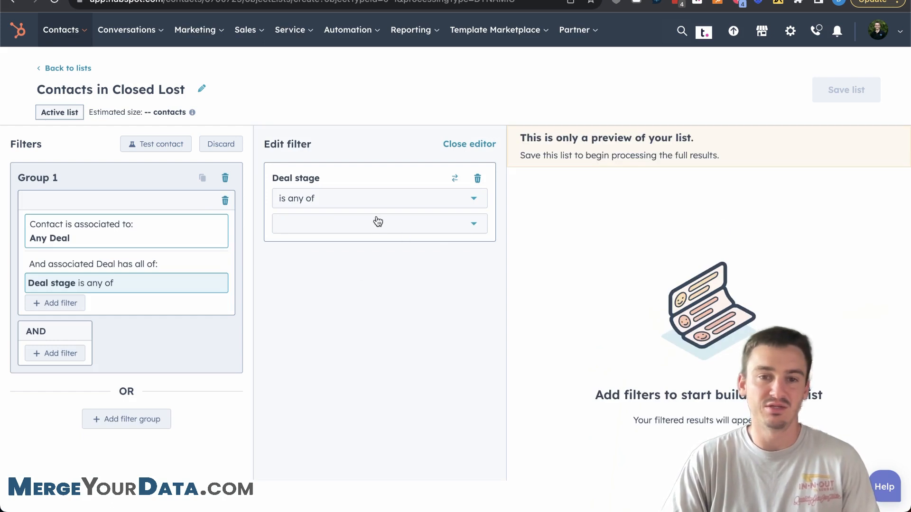
mouse_move(333, 188)
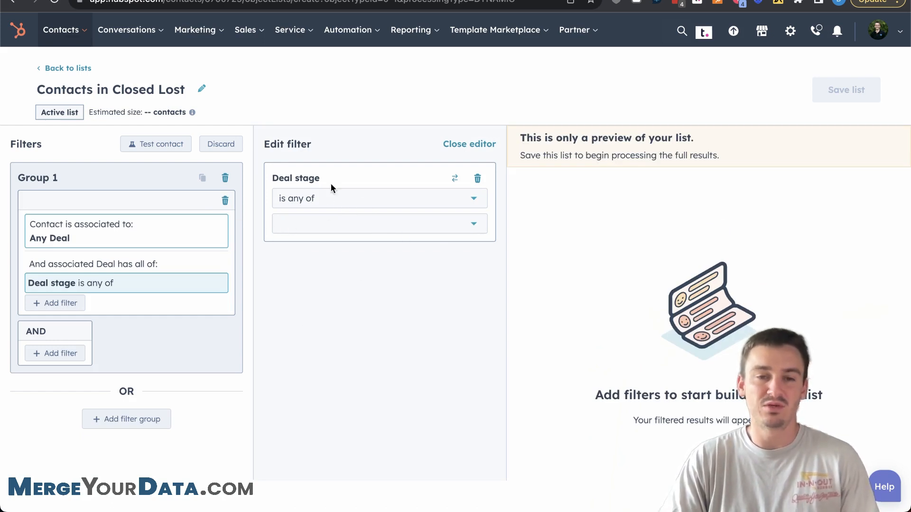
left_click(378, 224)
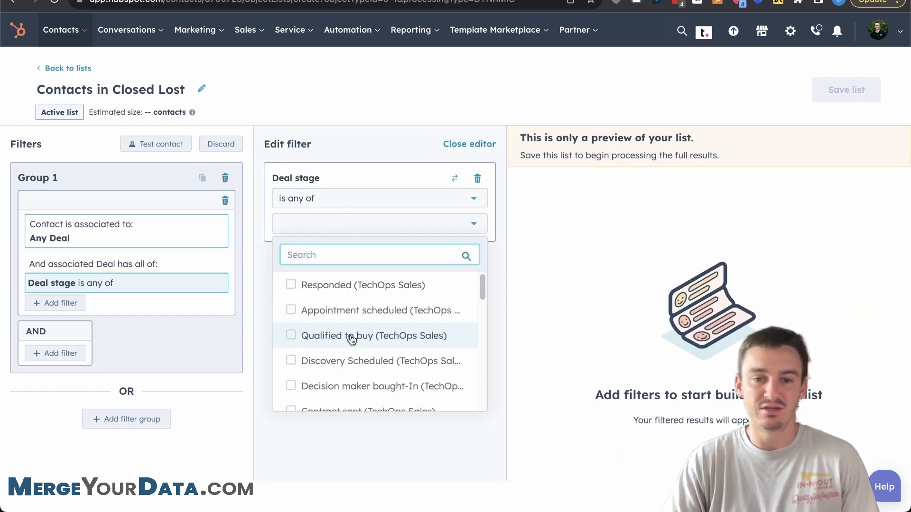
scroll("down", 3)
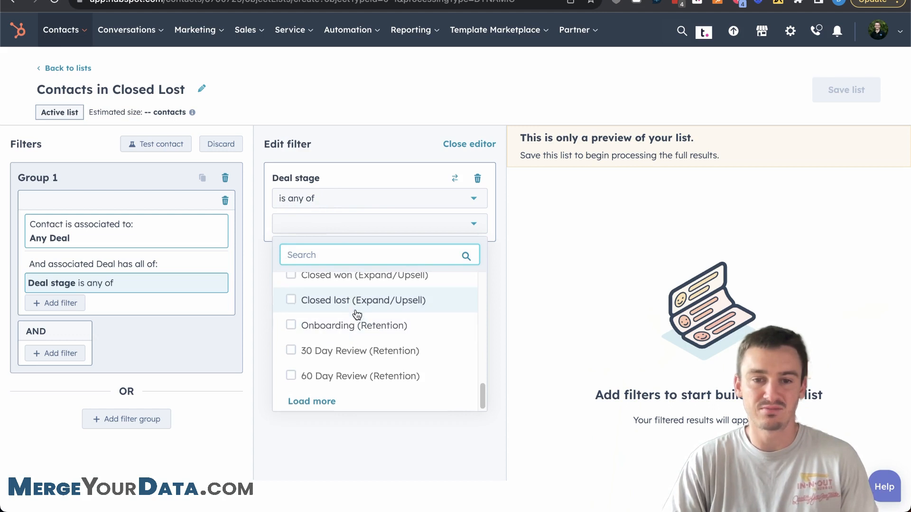
type("closed")
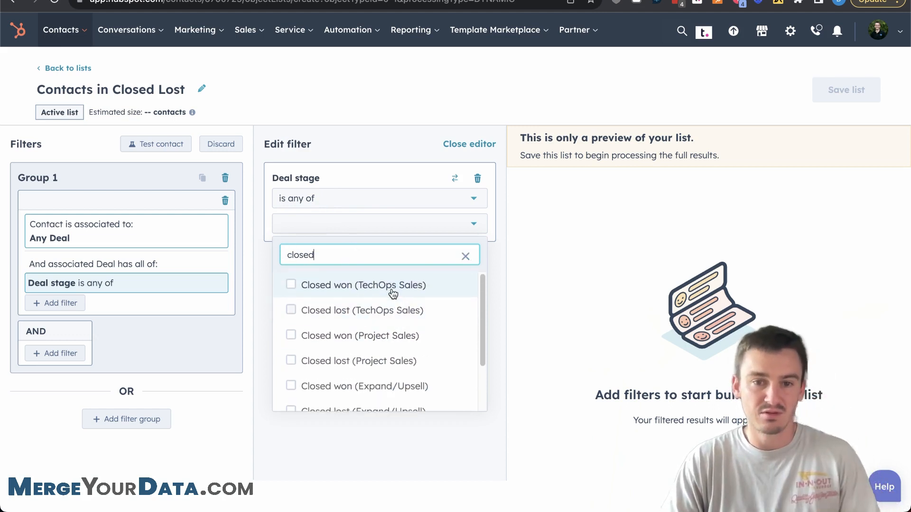
Step: Check the Closed lost stages for TechOps Sales, Project Sales and Expand/Upsell
left_click(291, 309)
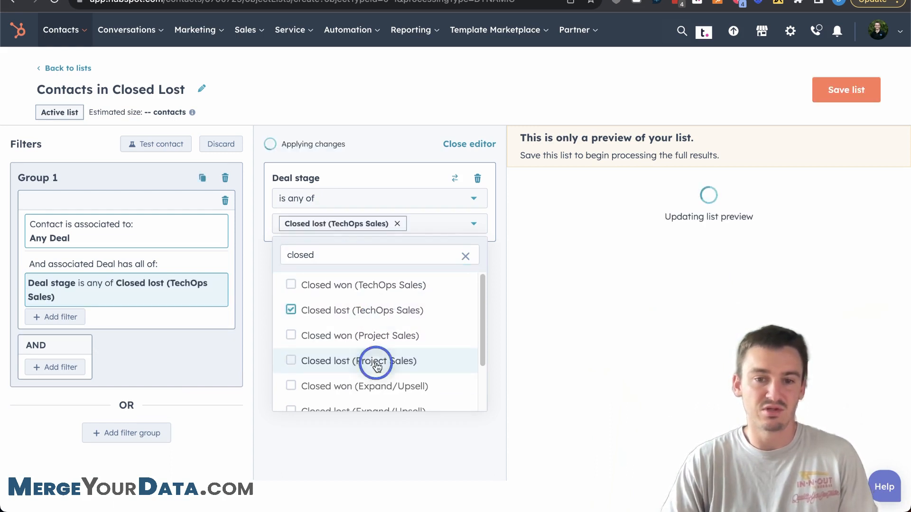
left_click(290, 361)
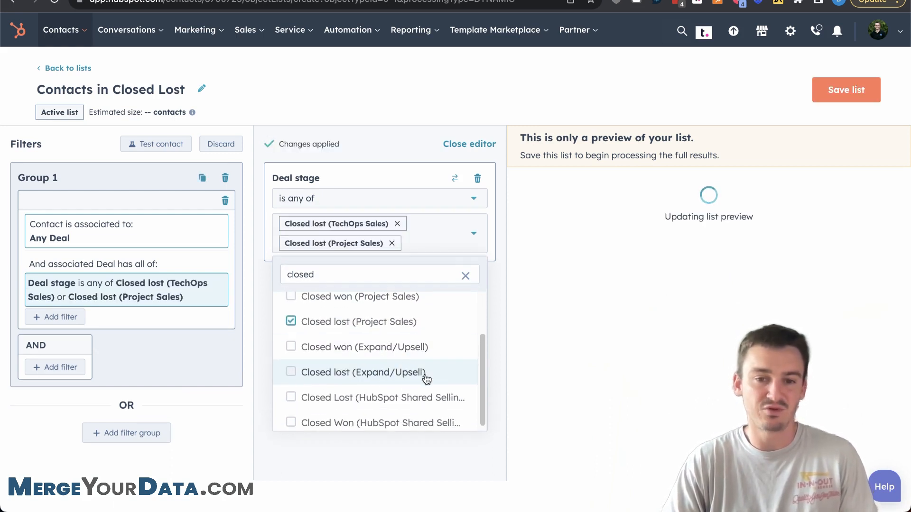
left_click(291, 372)
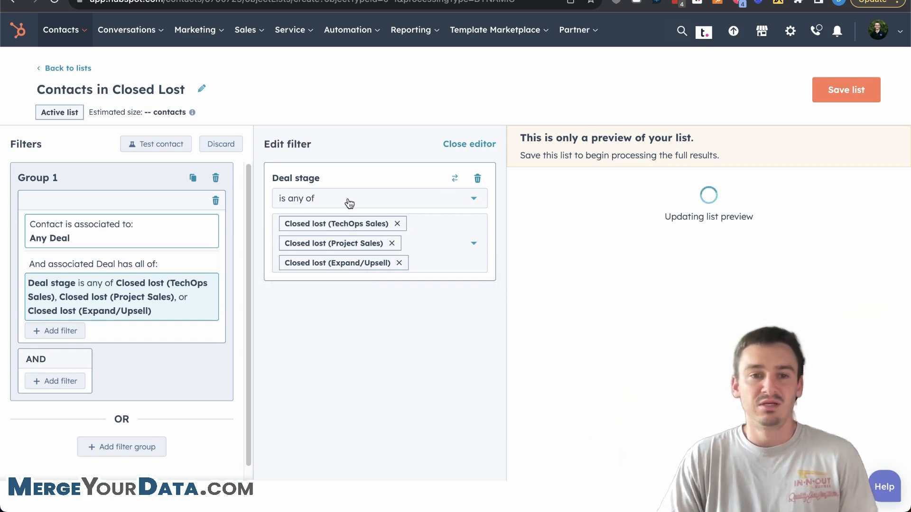
scroll("down", 3)
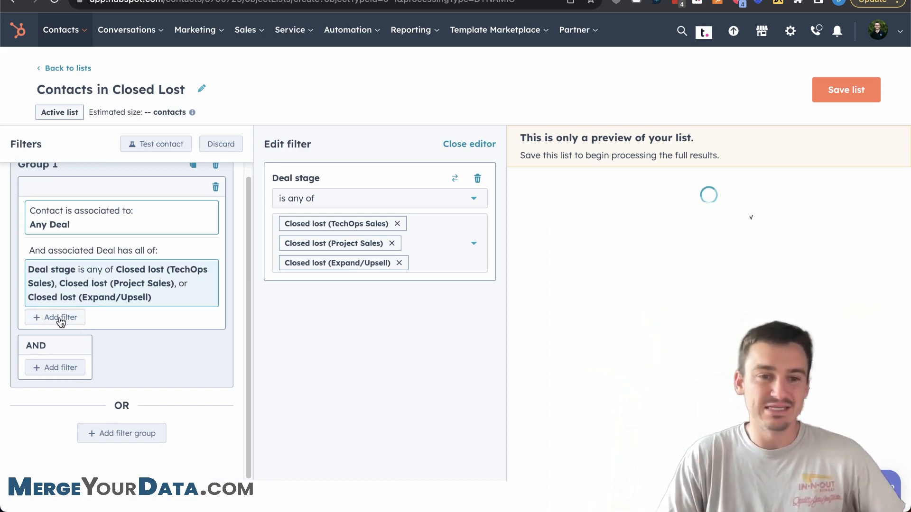
Step: Add a deal condition: Number of sales activities is less than 3
left_click(60, 316)
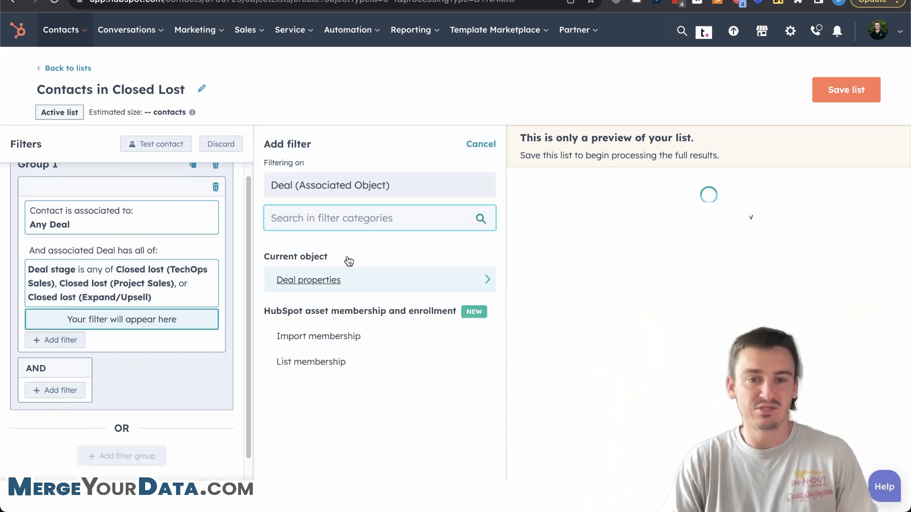
scroll("down", 3)
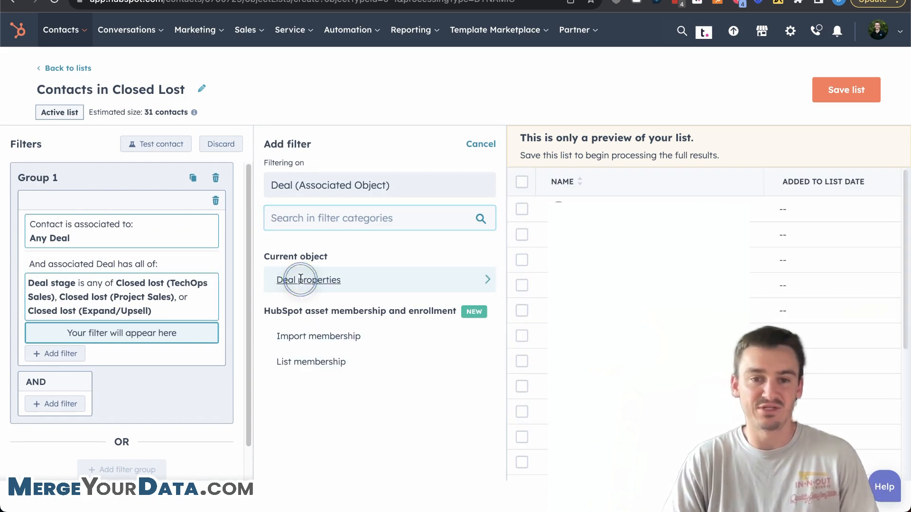
left_click(309, 279)
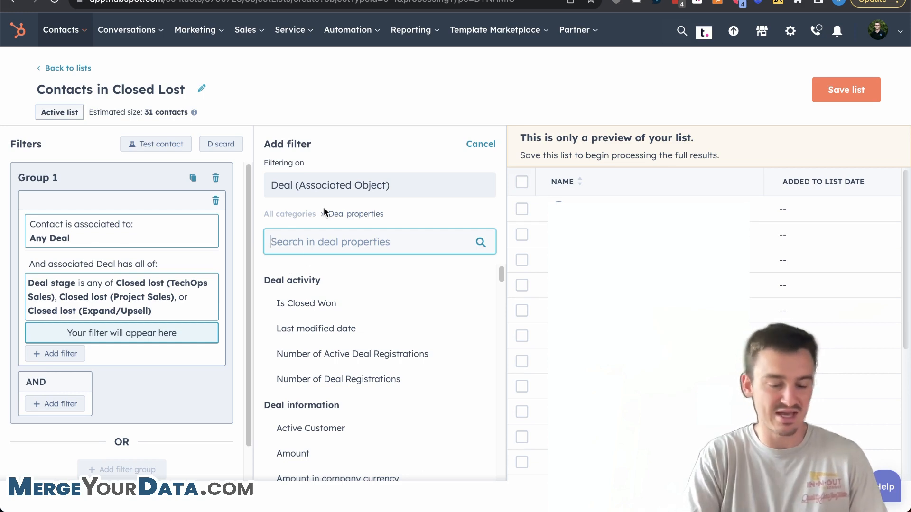
type("sales")
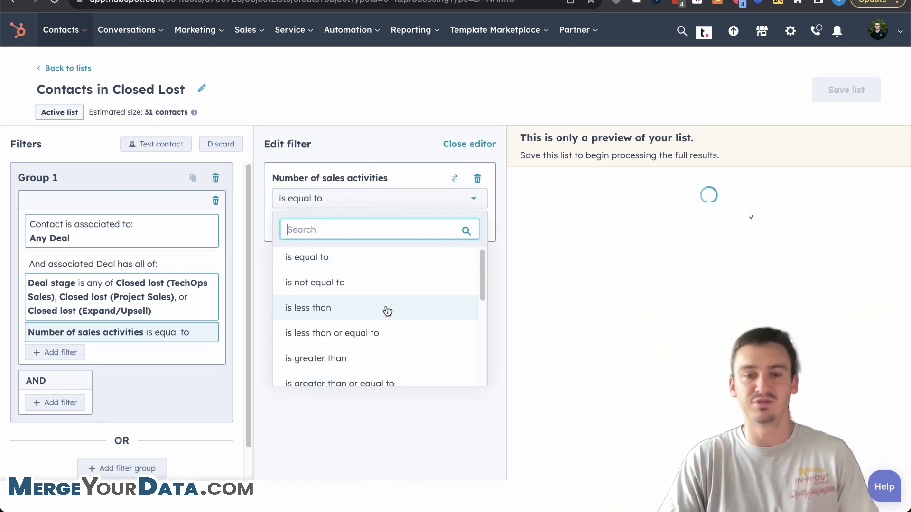
left_click(309, 307)
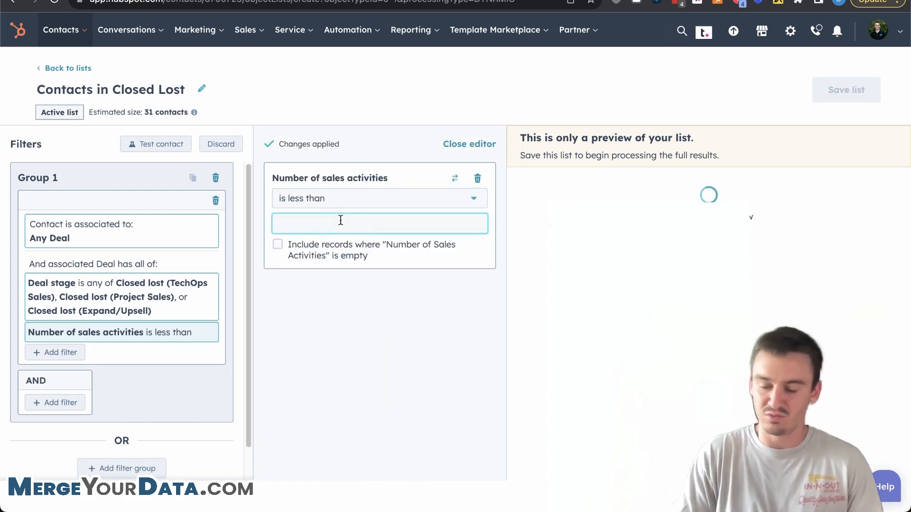
type("3")
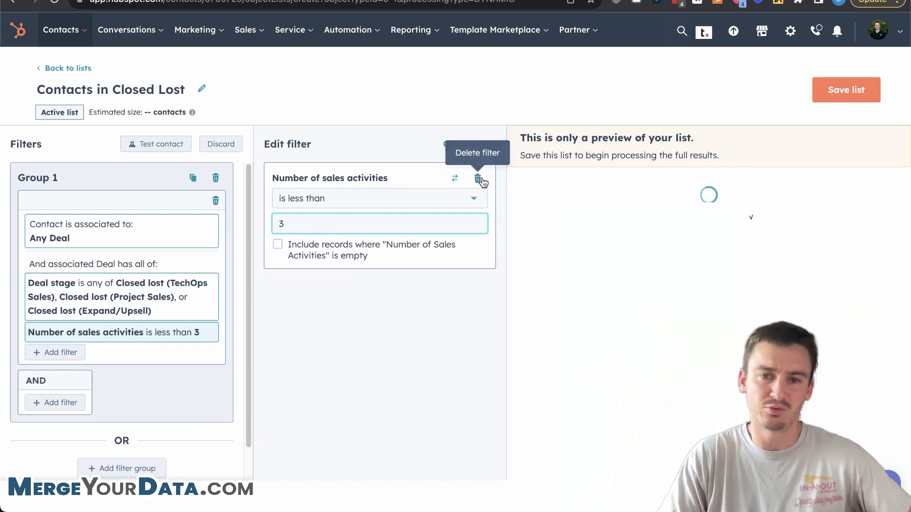
Step: Delete the sales activities condition, leaving only the Deal stage filter
left_click(479, 178)
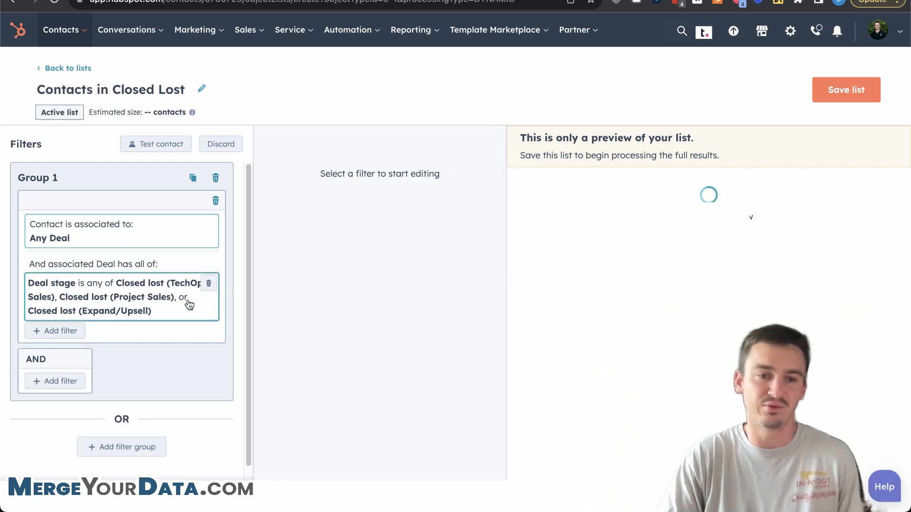
scroll("down", 3)
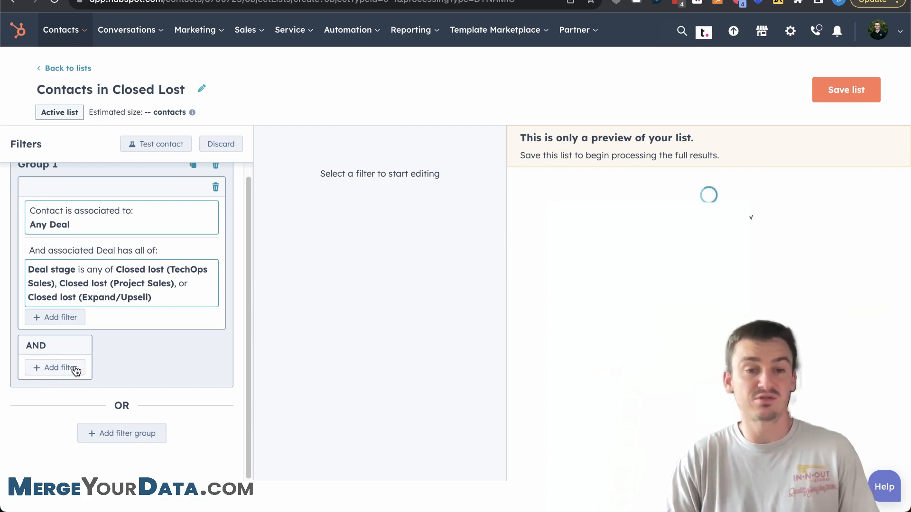
mouse_move(190, 354)
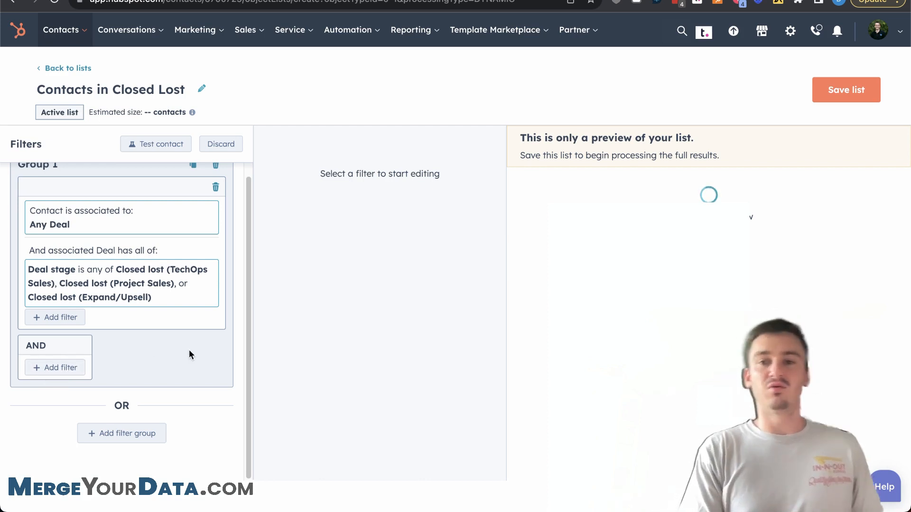
mouse_move(179, 353)
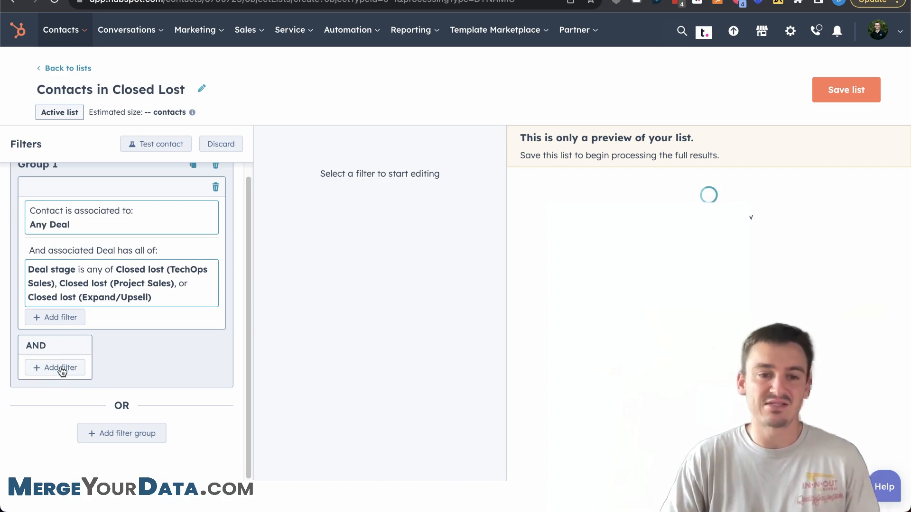
left_click(55, 368)
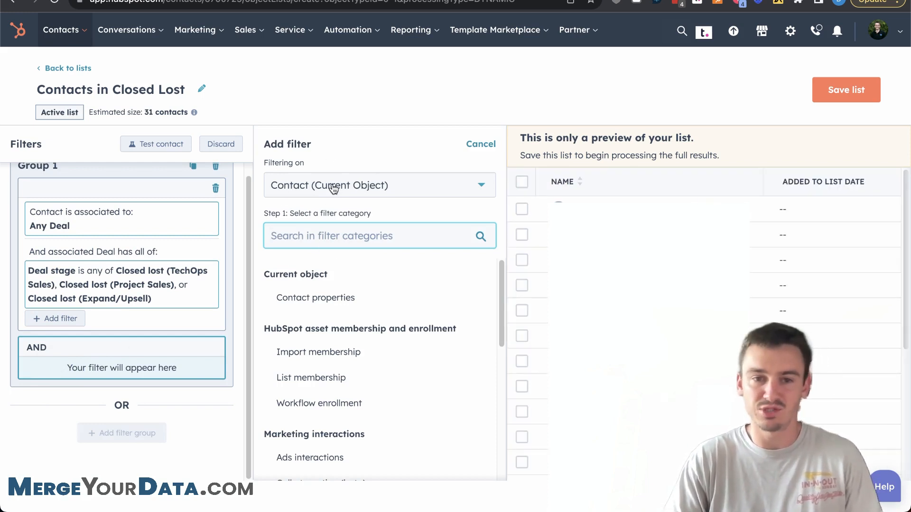
left_click(380, 185)
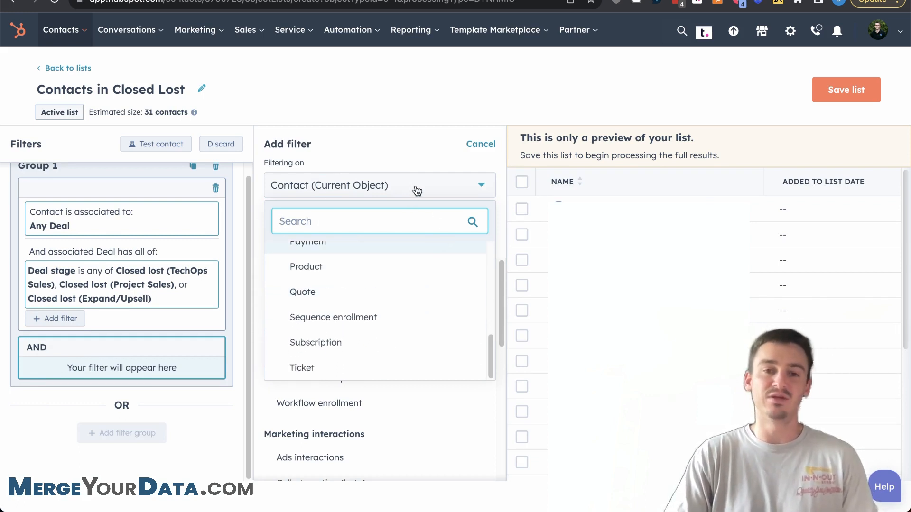
left_click(378, 185)
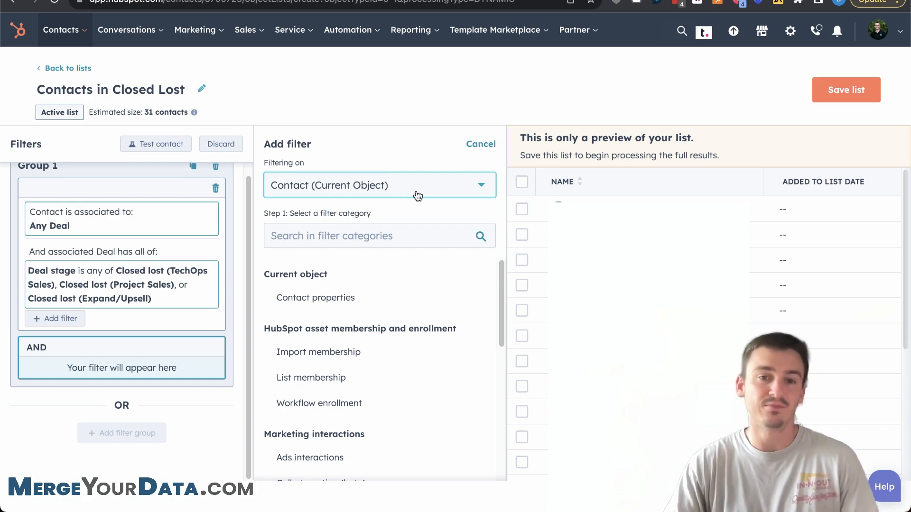
mouse_move(345, 205)
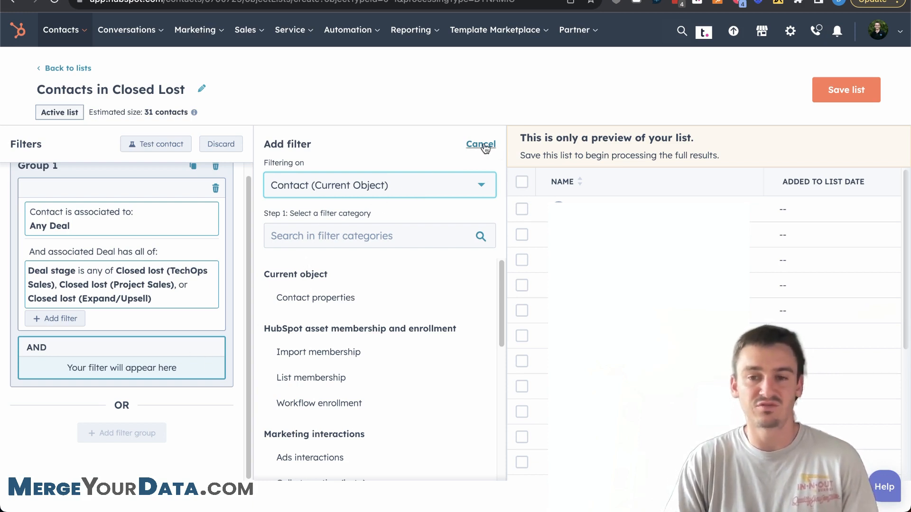
left_click(480, 144)
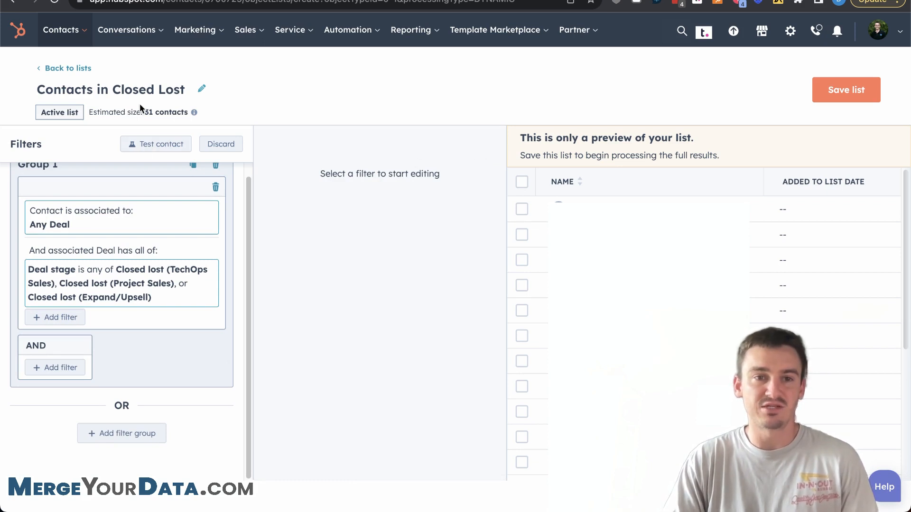
mouse_move(601, 113)
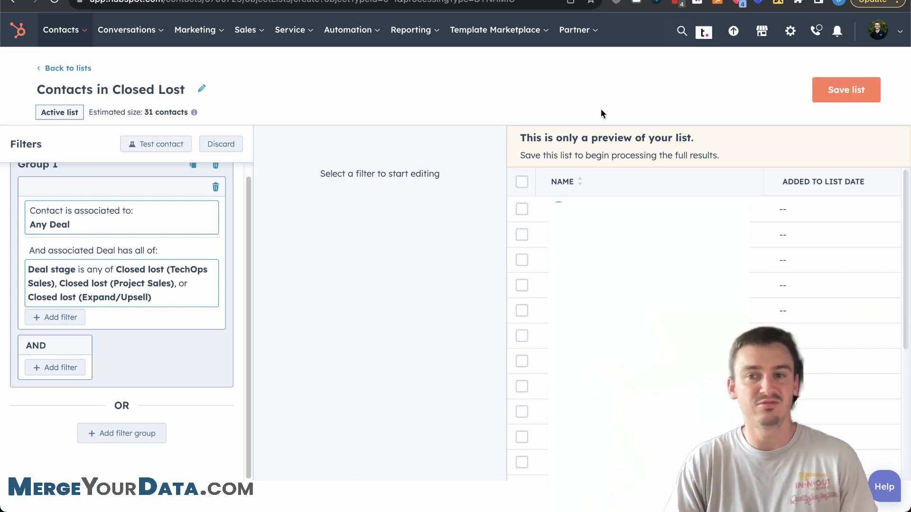
Step: Save the 'Contacts in Closed Lost' active list so it processes its members
left_click(845, 89)
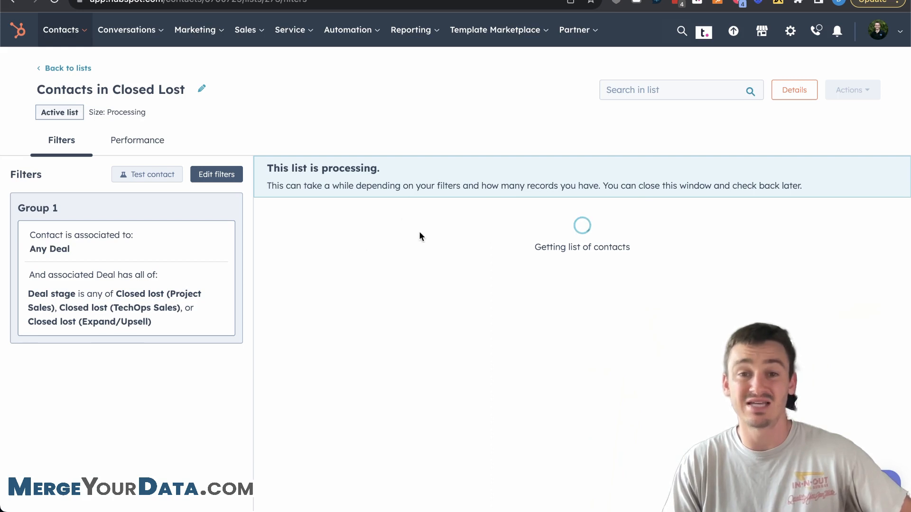
mouse_move(487, 129)
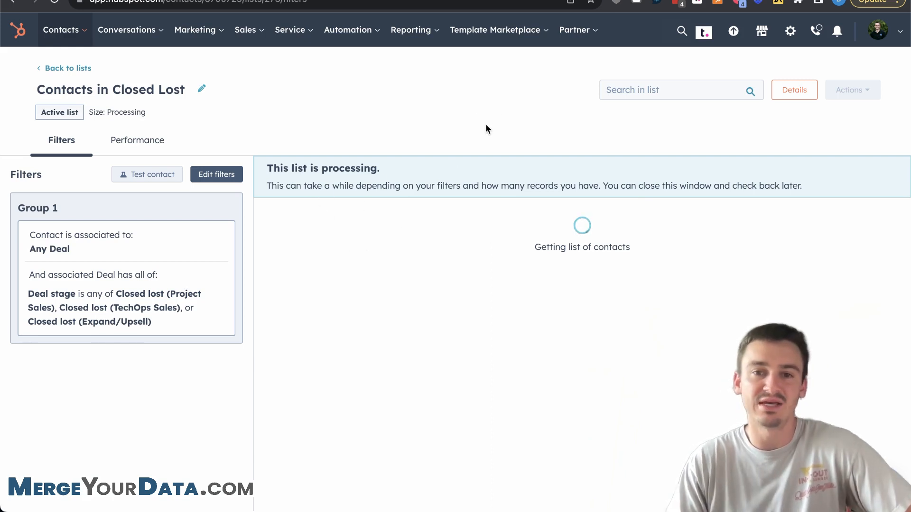
mouse_move(868, 217)
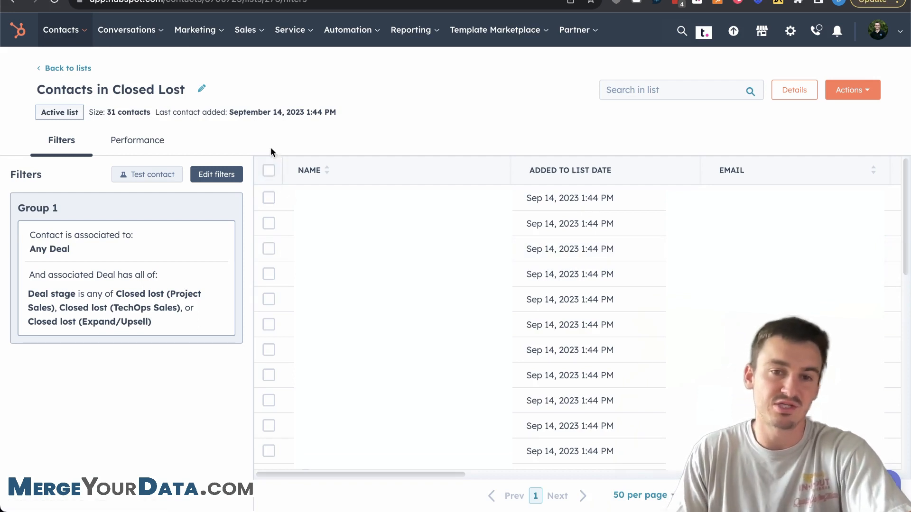
Step: Select all 31 contacts and start enrolling them in a sequence
left_click(268, 170)
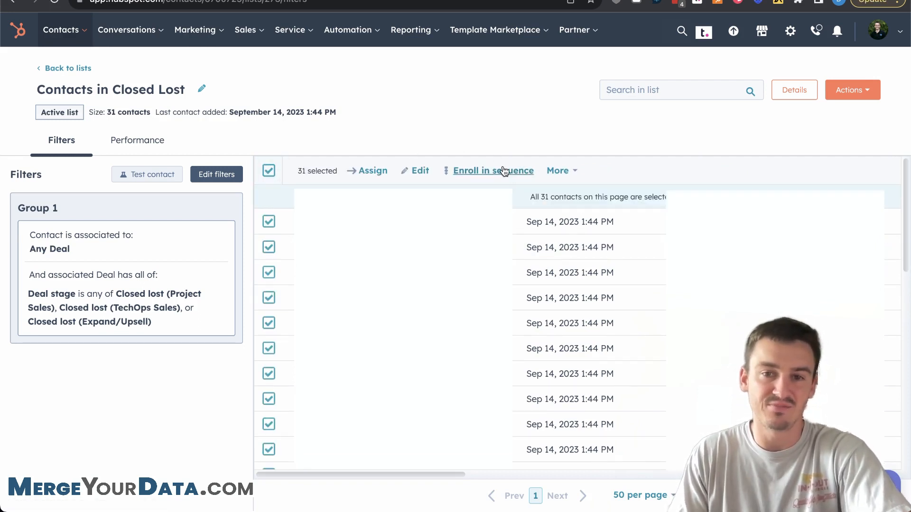
left_click(494, 170)
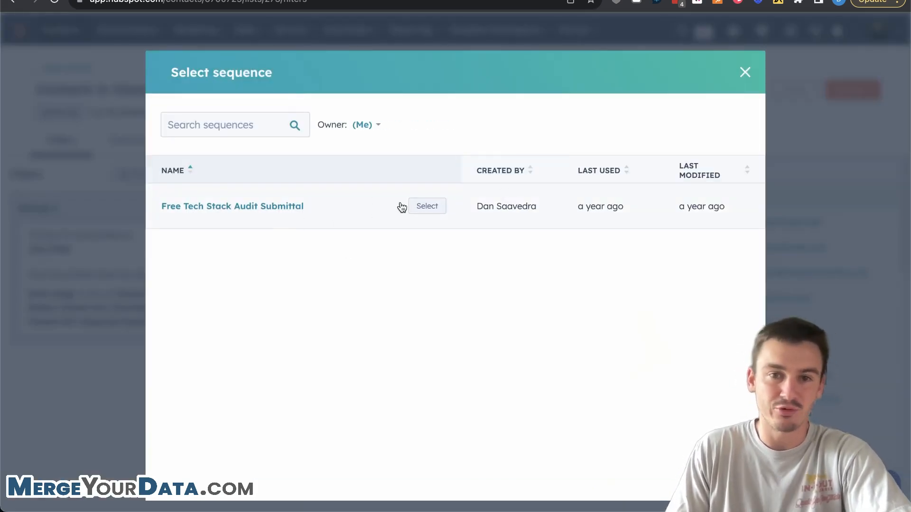
mouse_move(406, 112)
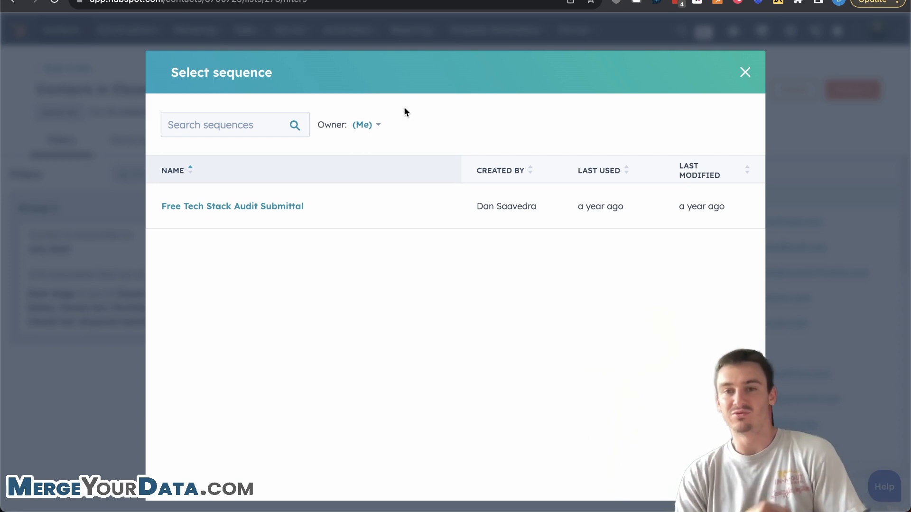